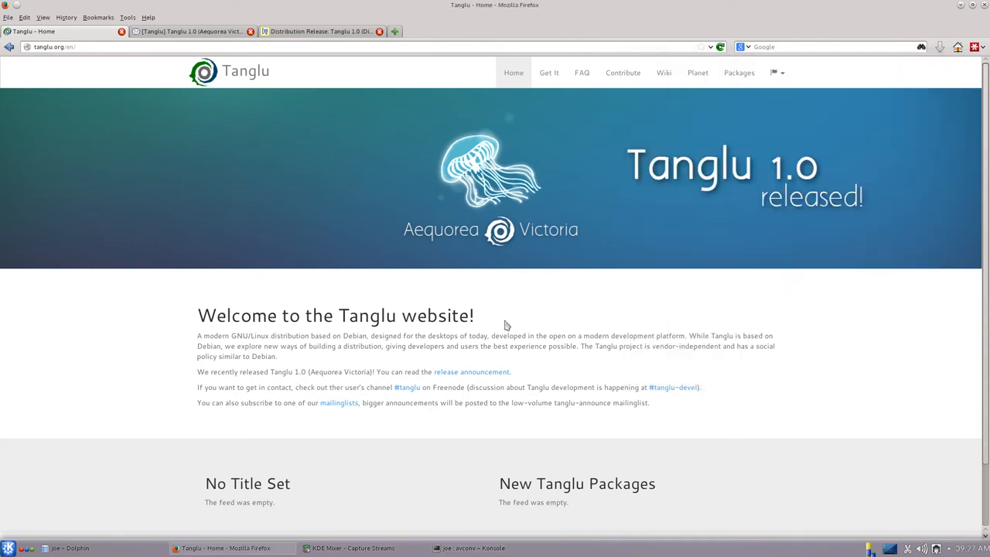
Scroll down the Tanglu 1.0 home page in Firefox
{"action": "scroll", "scroll_direction": "down", "scroll_amount": 3}
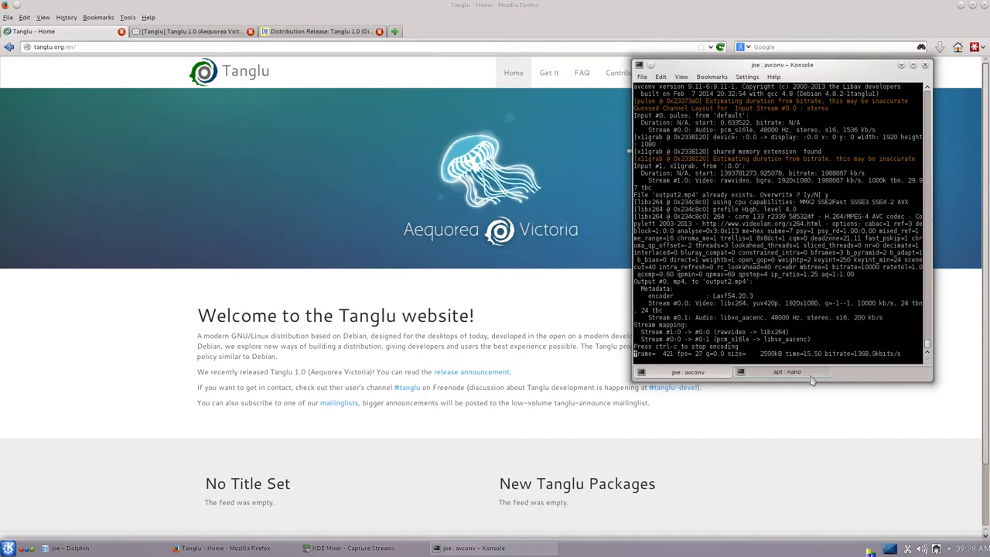
Hide the Konsole window so the Tanglu home page is fully visible
{"action": "left_click", "coordinate": [786, 371]}
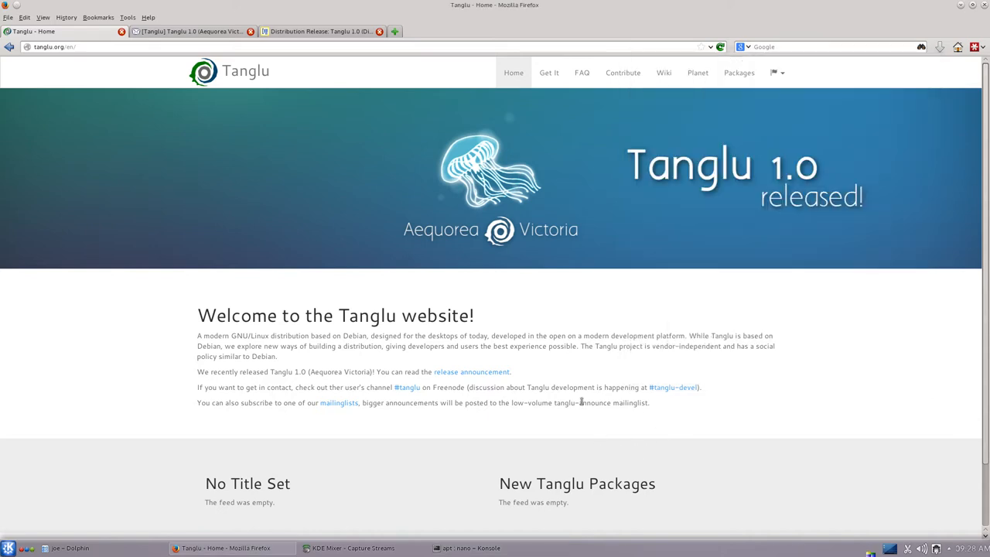
{"action": "mouse_move", "coordinate": [529, 365]}
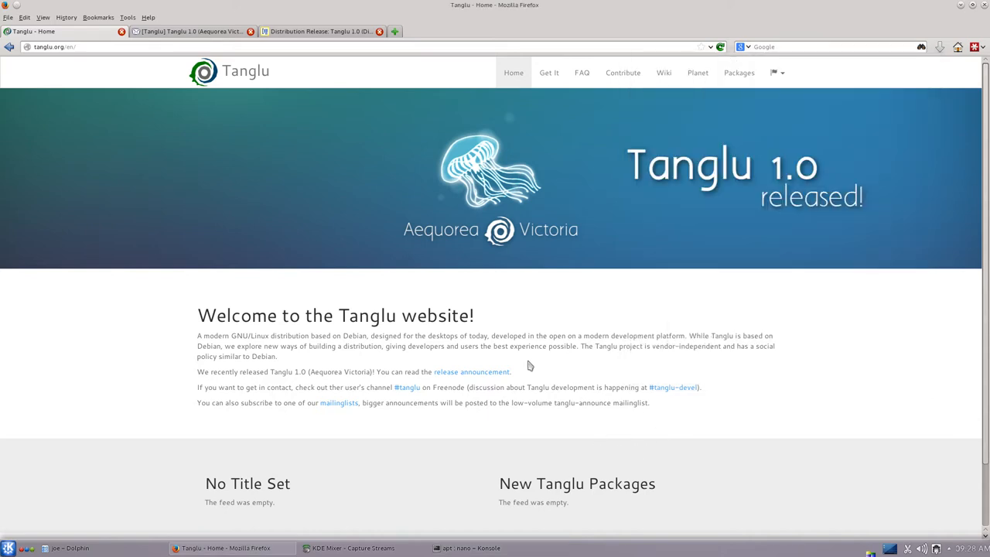
Go to the 'Get It' download page and browse the KDE, GNOME and Docker options, then leave Firefox
{"action": "scroll", "scroll_direction": "down", "scroll_amount": 3}
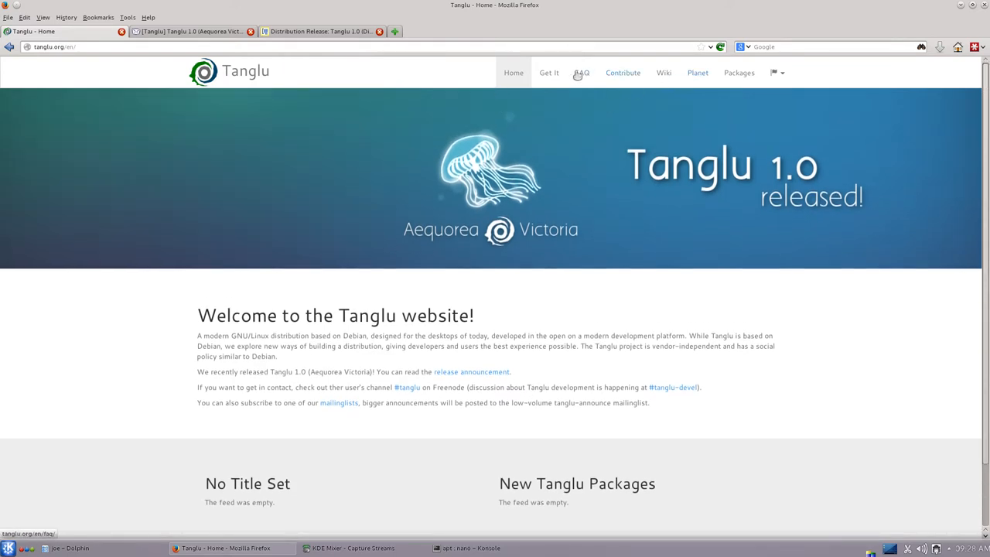
{"action": "left_click", "coordinate": [547, 73]}
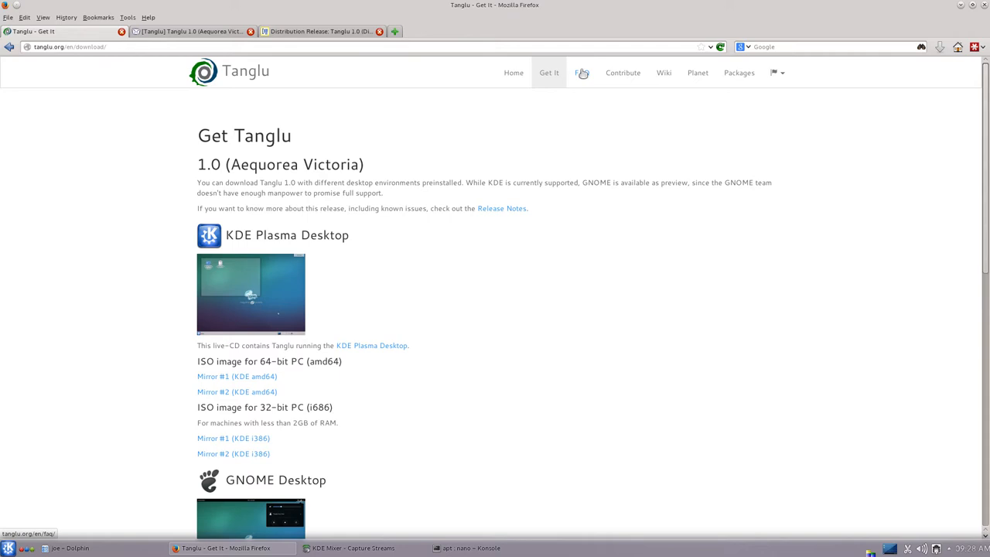
{"action": "scroll", "scroll_direction": "down", "scroll_amount": 3}
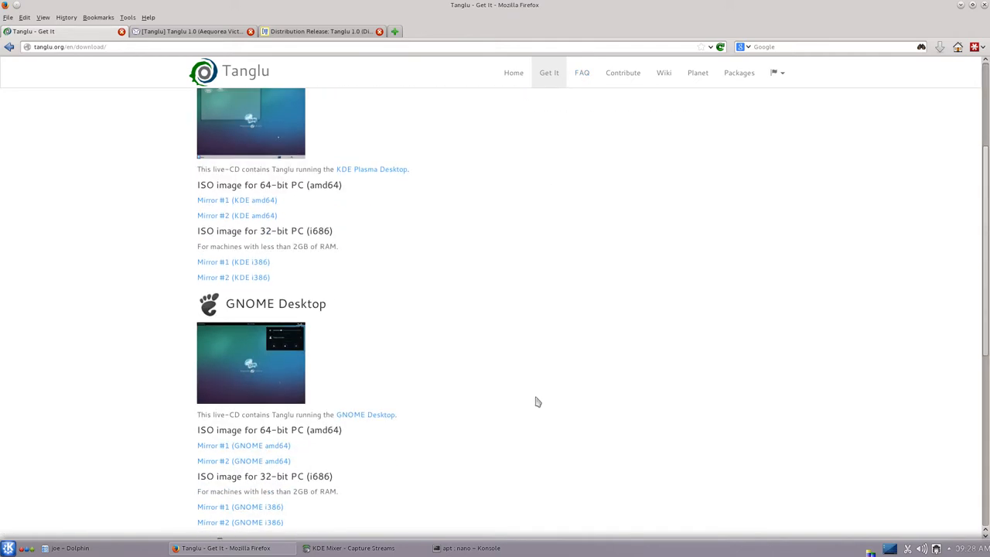
{"action": "scroll", "scroll_direction": "down", "scroll_amount": 3}
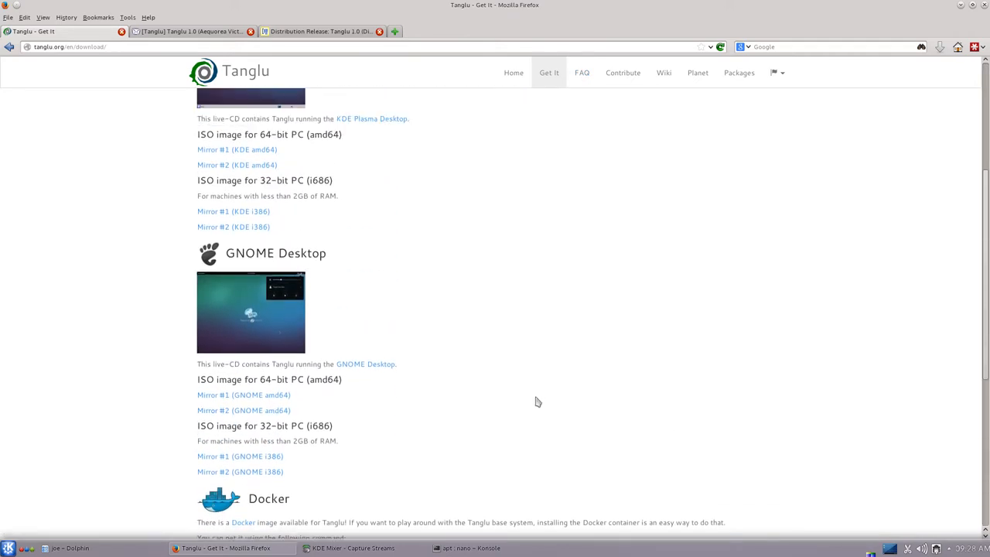
{"action": "scroll", "scroll_direction": "down", "scroll_amount": 3}
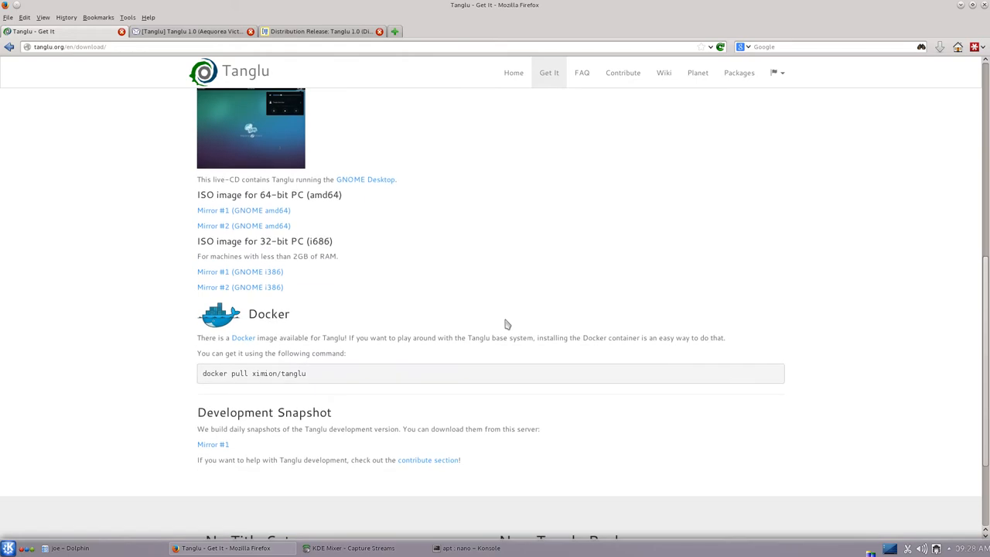
{"action": "scroll", "scroll_direction": "up", "scroll_amount": 3}
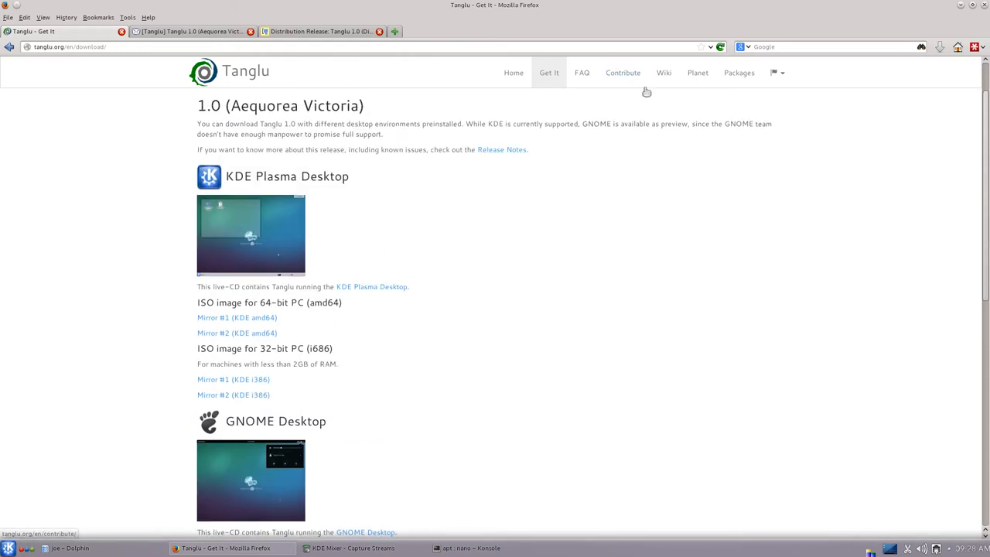
{"action": "mouse_move", "coordinate": [739, 73]}
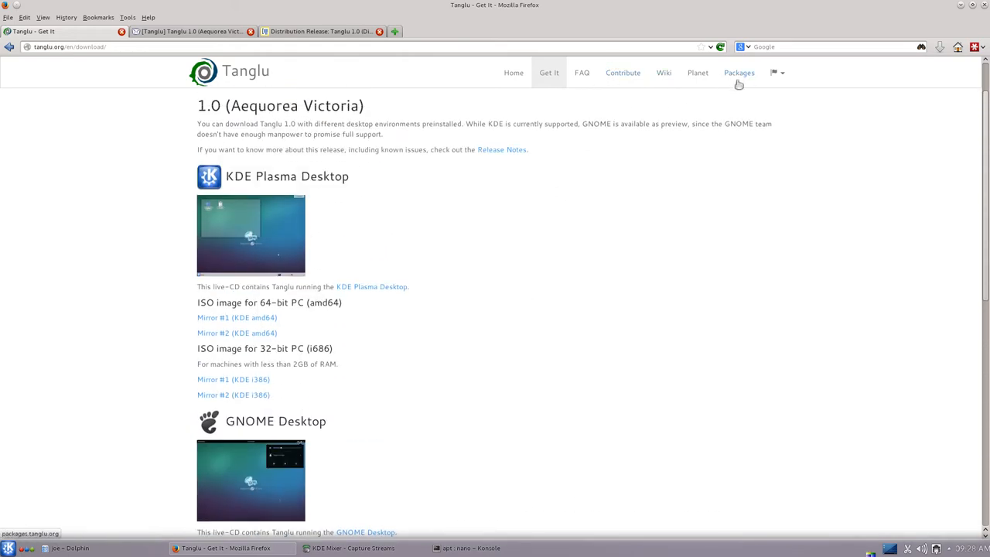
{"action": "left_click", "coordinate": [696, 72]}
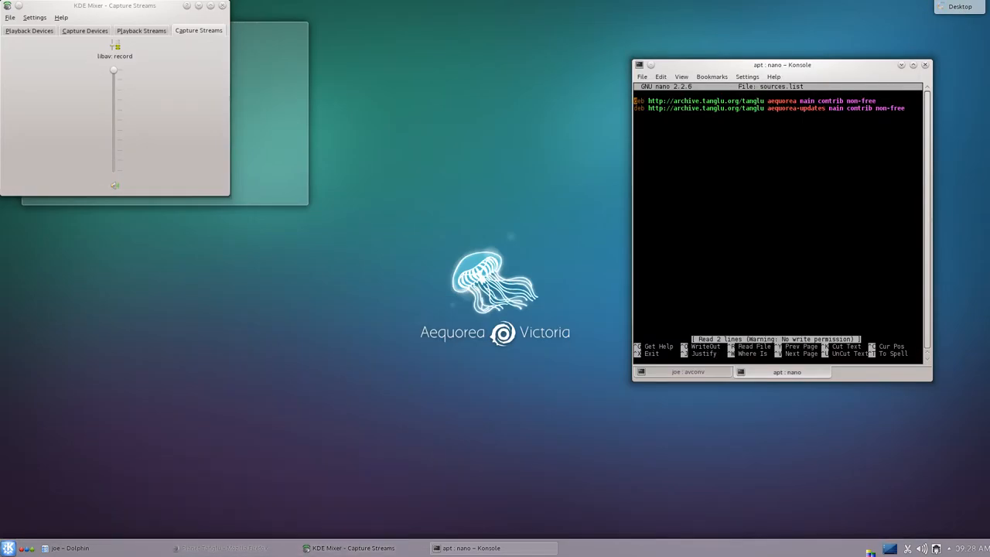
Launch Kickoff and browse the Internet applications category, returning to the category list
{"action": "left_click", "coordinate": [10, 547]}
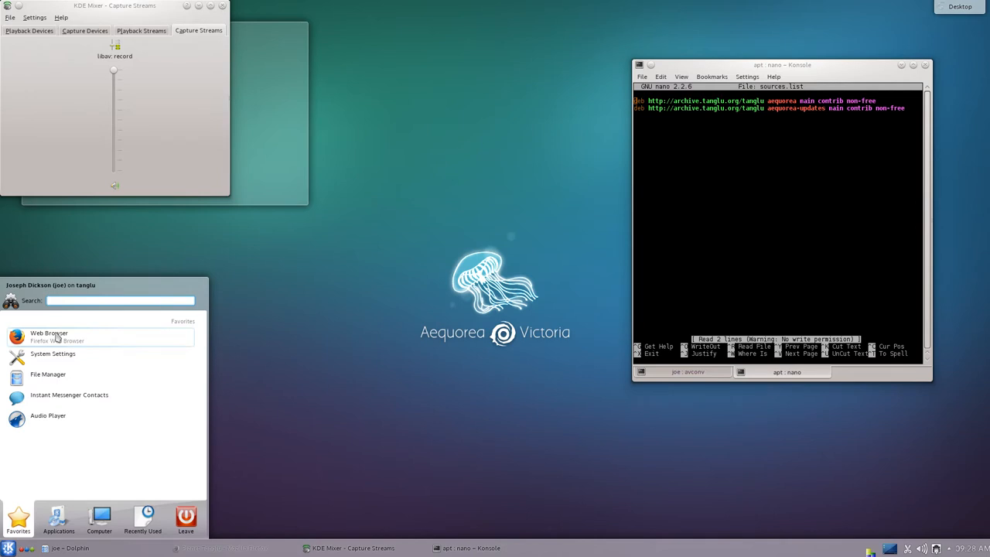
{"action": "mouse_move", "coordinate": [48, 415]}
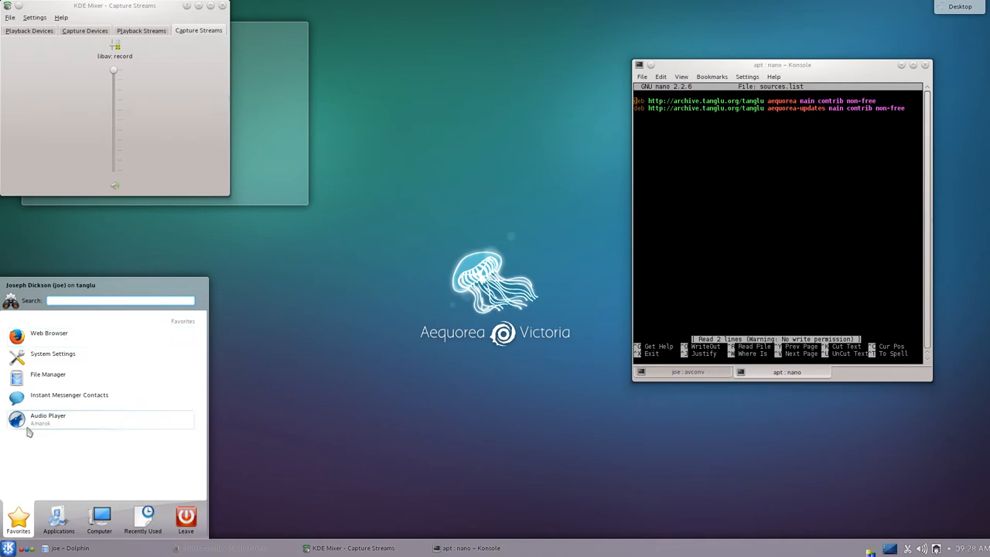
{"action": "left_click", "coordinate": [58, 518]}
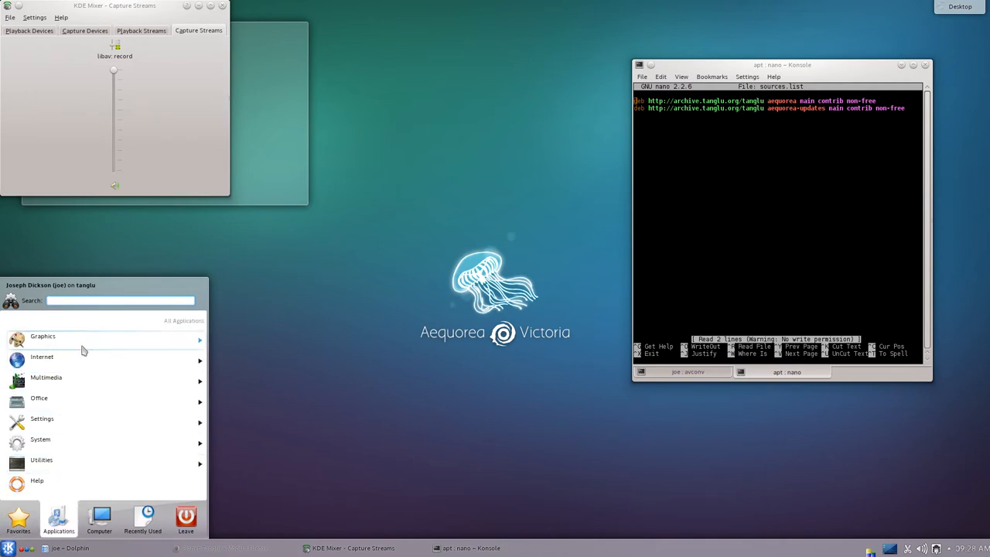
{"action": "left_click", "coordinate": [44, 336]}
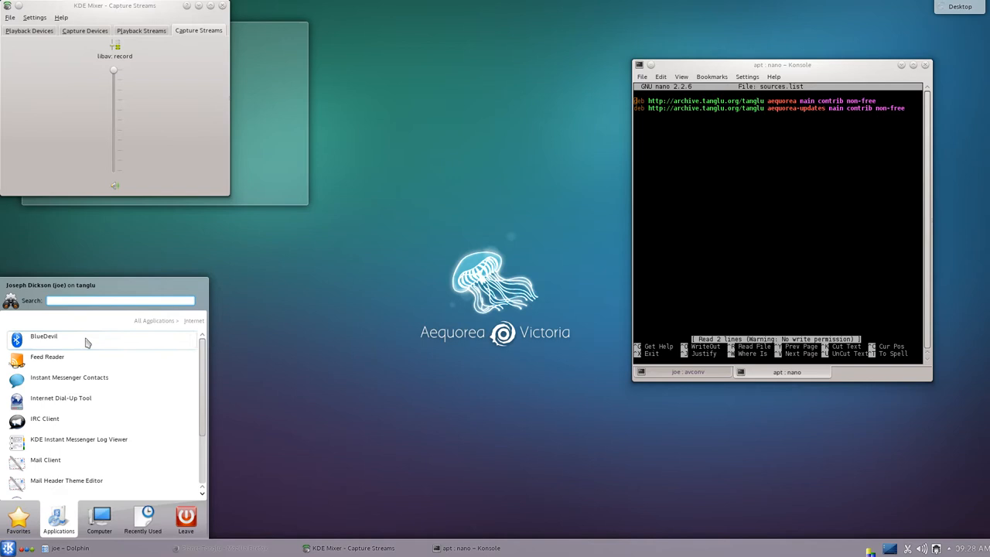
{"action": "left_click", "coordinate": [192, 320]}
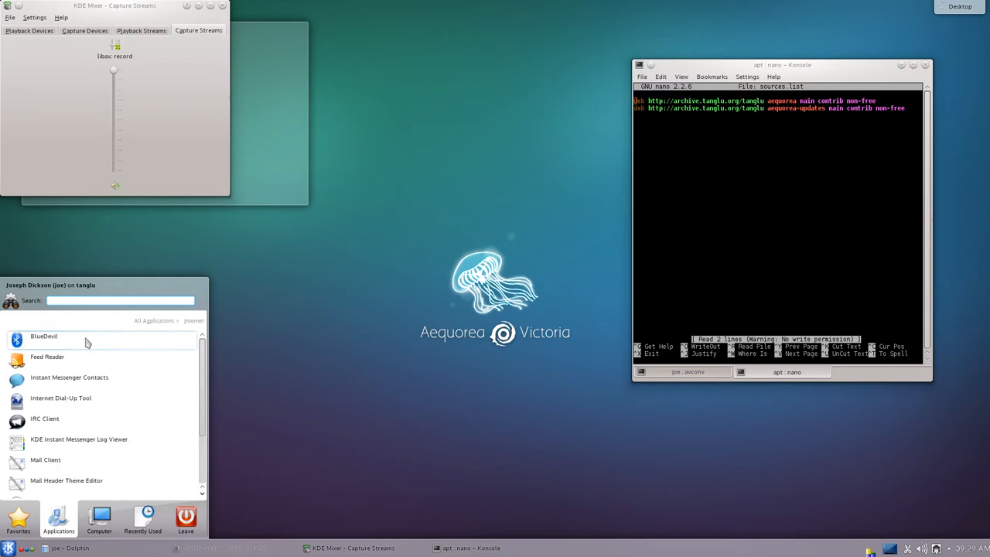
{"action": "left_click", "coordinate": [155, 320]}
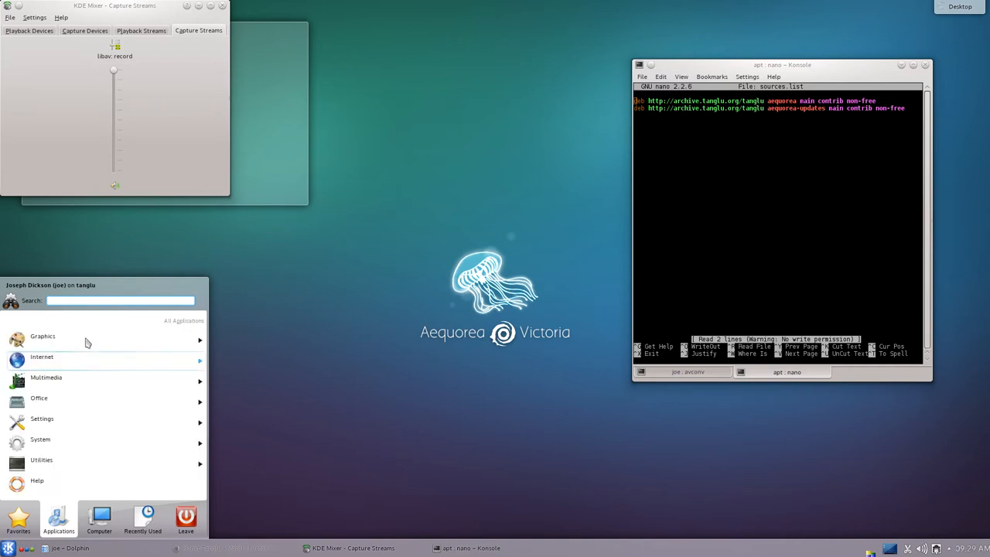
Browse the Multimedia and Utilities categories, then close the Kickoff launcher
{"action": "left_click", "coordinate": [46, 378]}
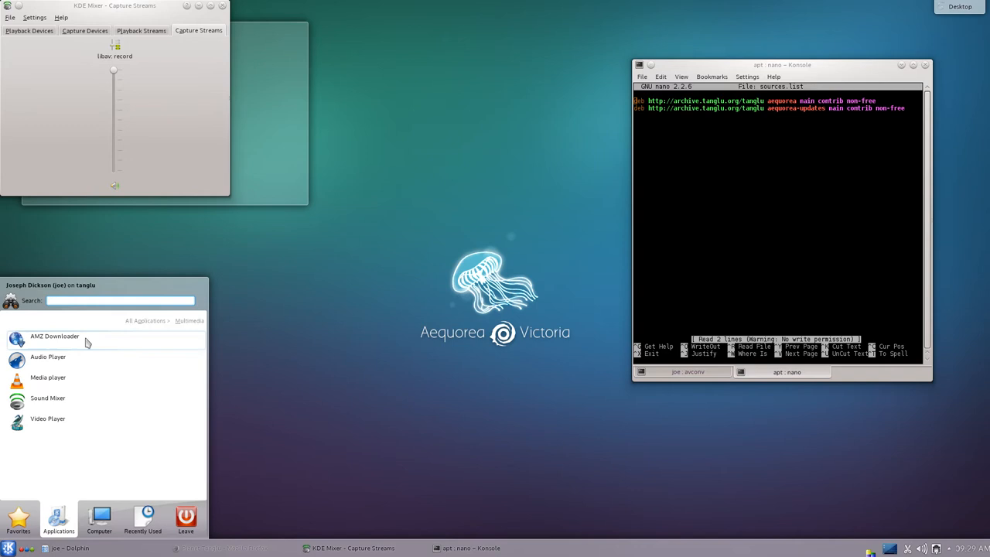
{"action": "left_click", "coordinate": [146, 320]}
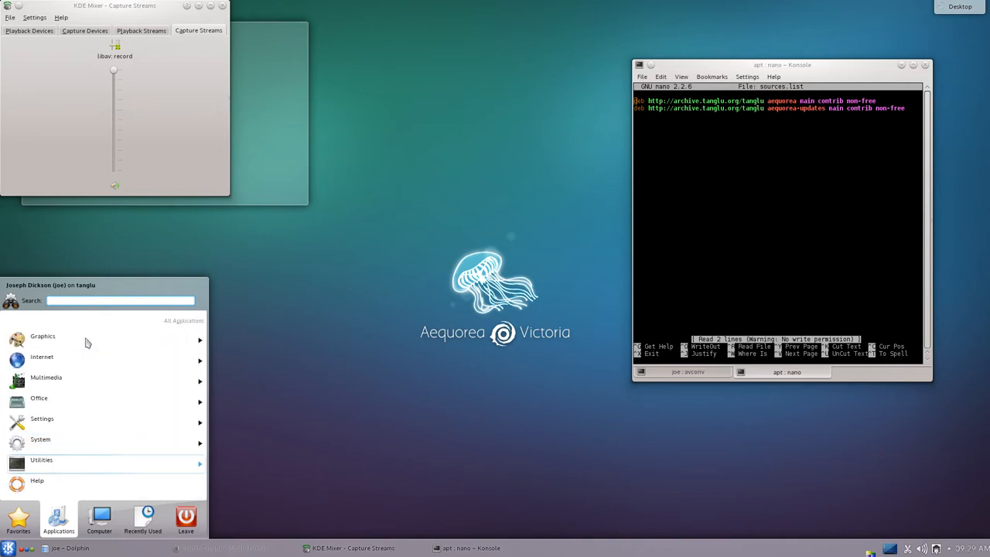
{"action": "left_click", "coordinate": [40, 459]}
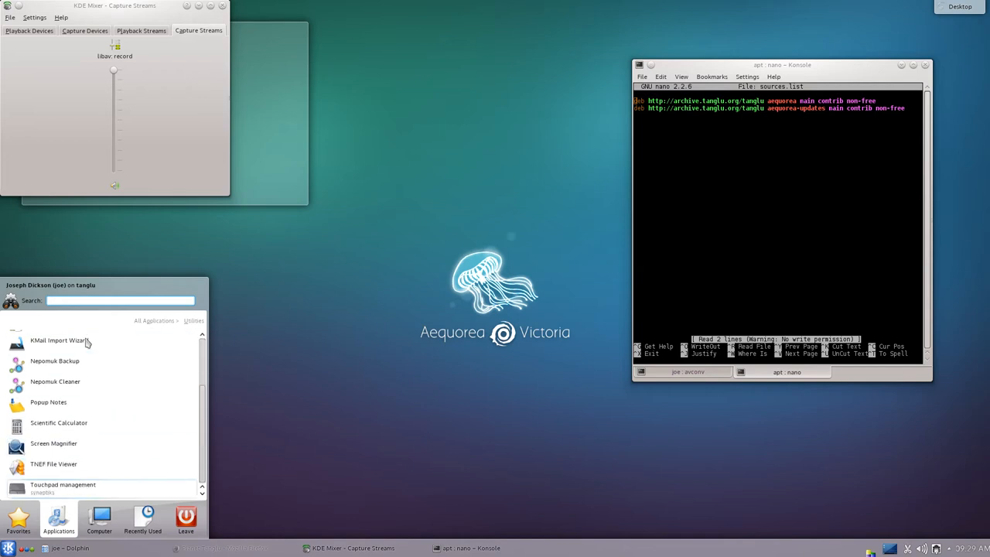
{"action": "left_click", "coordinate": [155, 320]}
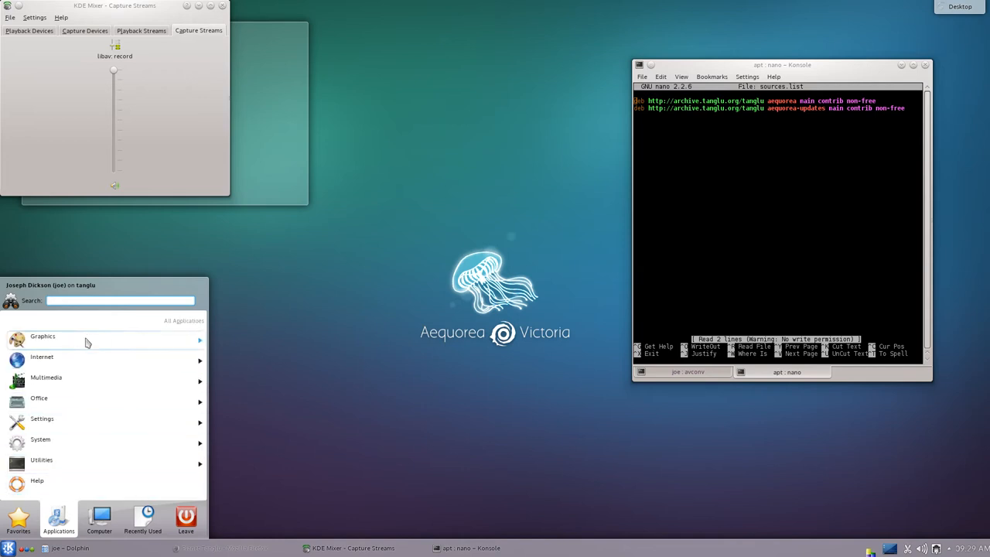
{"action": "left_click", "coordinate": [43, 338]}
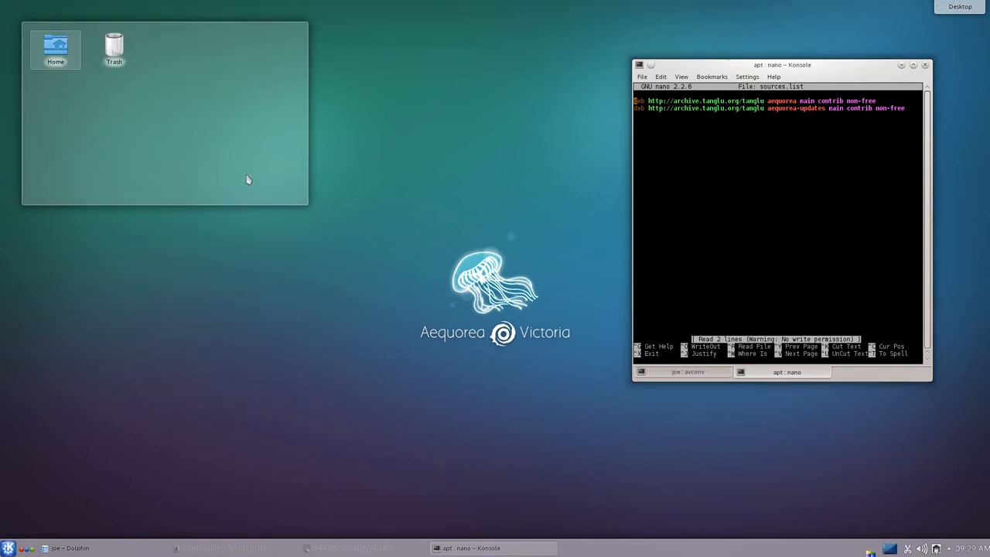
In a new Konsole shell, run 'sudo apt-get install htop' and confirm with the password
{"action": "right_click", "coordinate": [399, 440]}
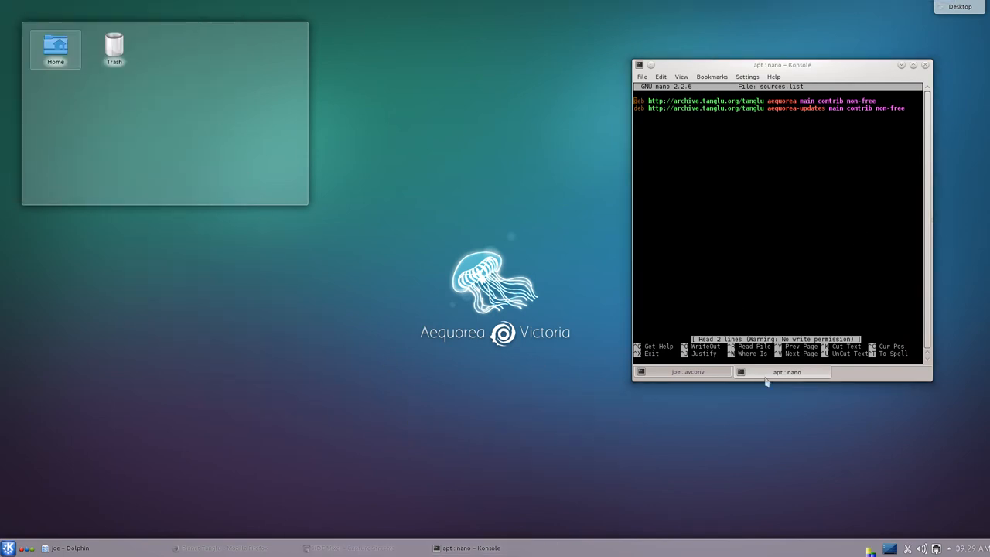
{"action": "left_click", "coordinate": [683, 371]}
{"action": "type", "text": "htop"}
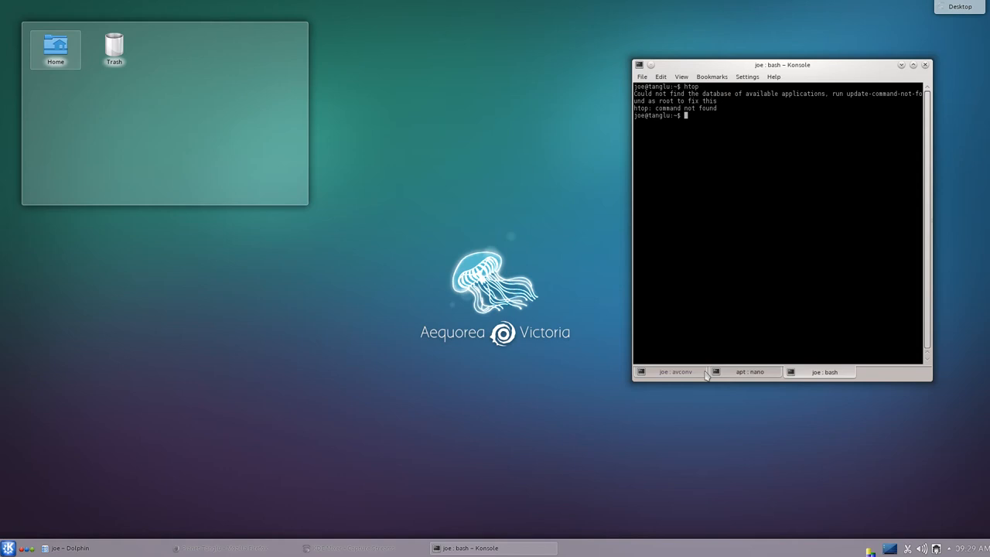
{"action": "type", "text": "sudo"}
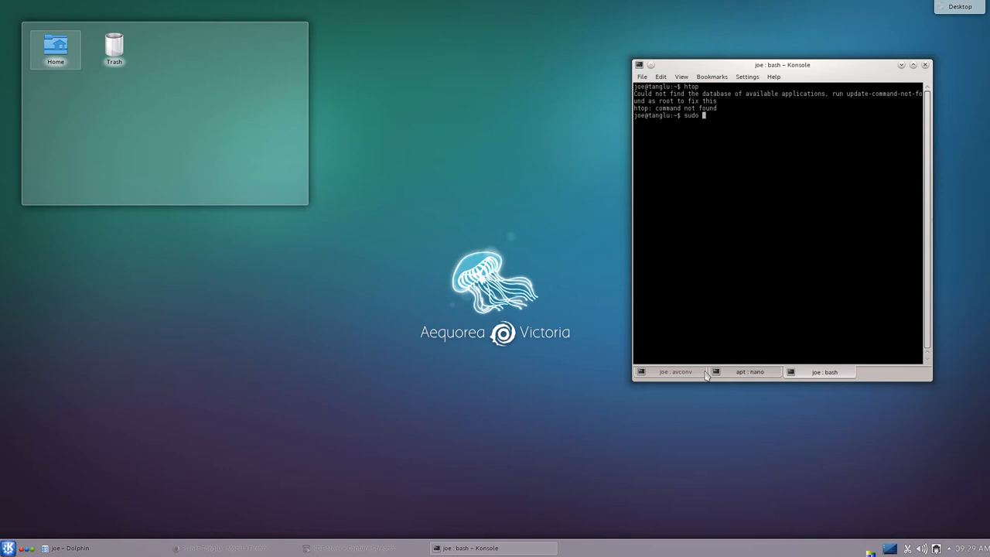
{"action": "type", "text": "apt-get install"}
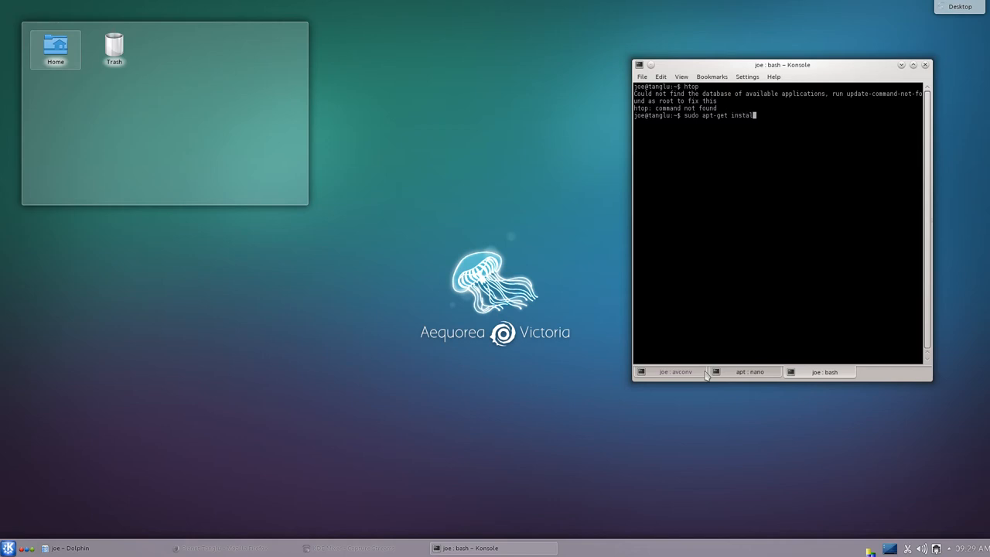
{"action": "key", "text": "Return"}
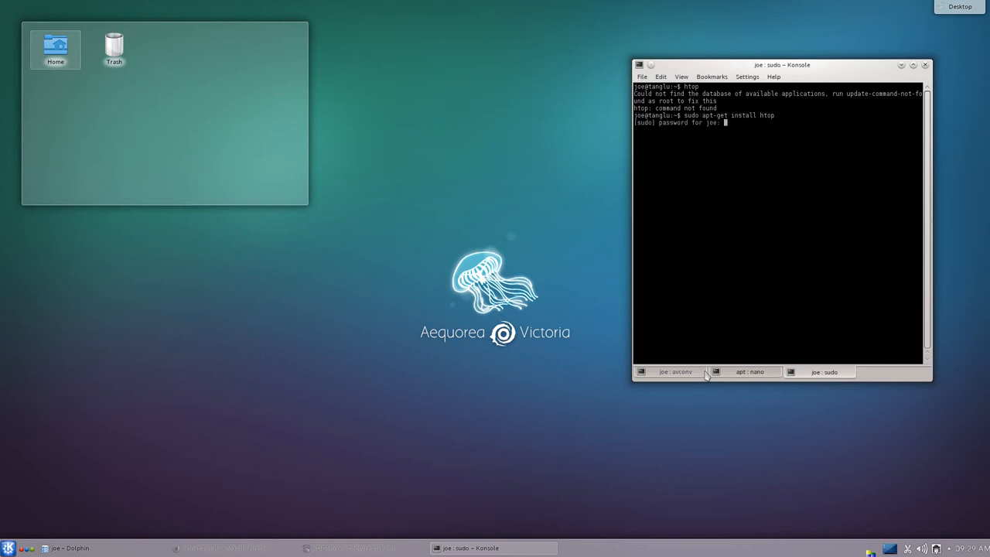
{"action": "key", "text": "Return"}
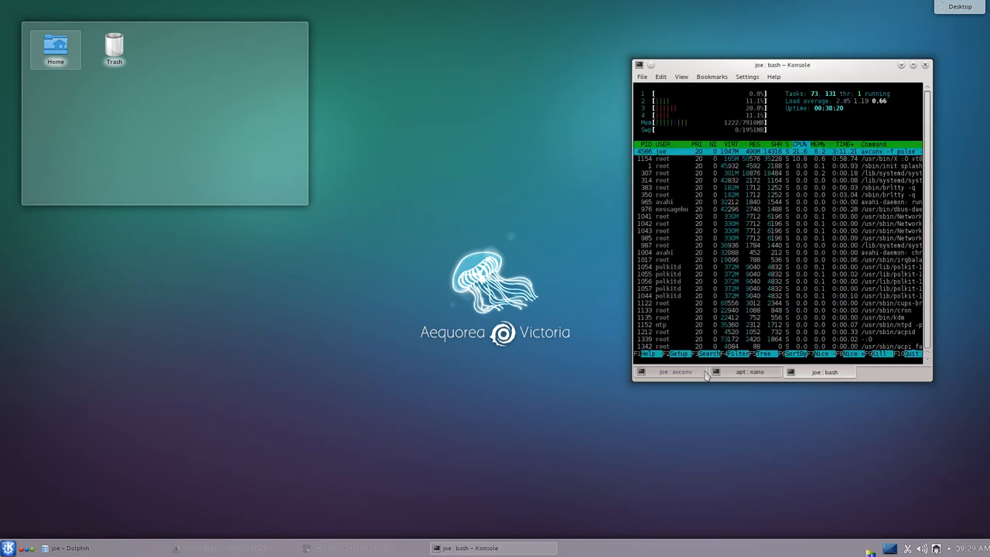
Launch htop to show the live CPU, memory and process list
{"action": "left_click", "coordinate": [824, 371]}
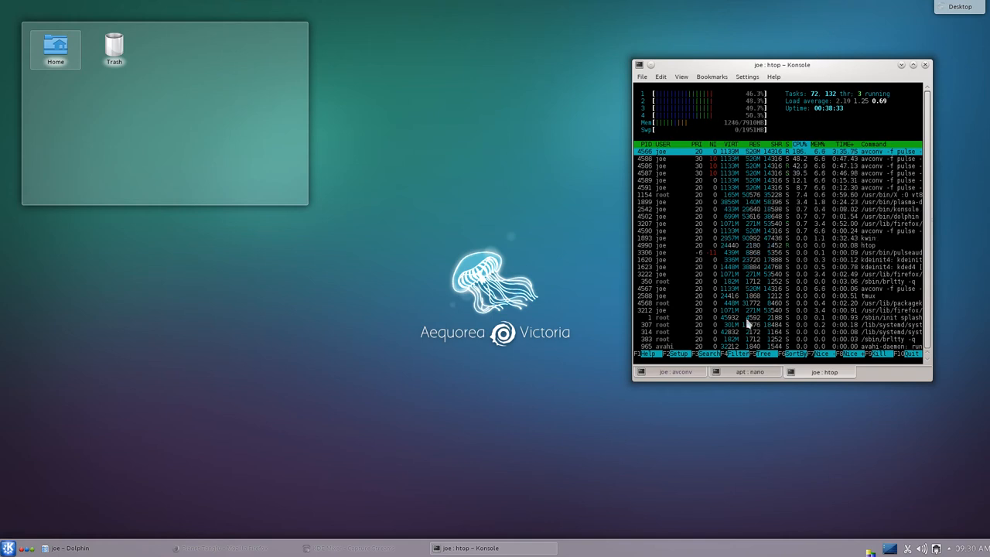
{"action": "left_click", "coordinate": [674, 372]}
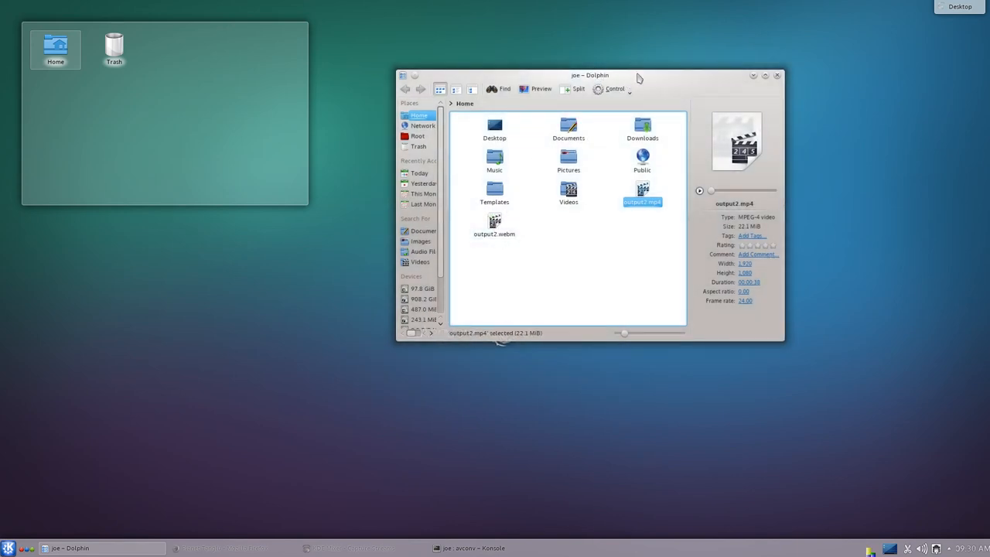
Reposition Dolphin to view output2.mp4's details, then switch back to Konsole
{"action": "left_click_drag", "start_coordinate": [590, 75], "coordinate": [625, 109]}
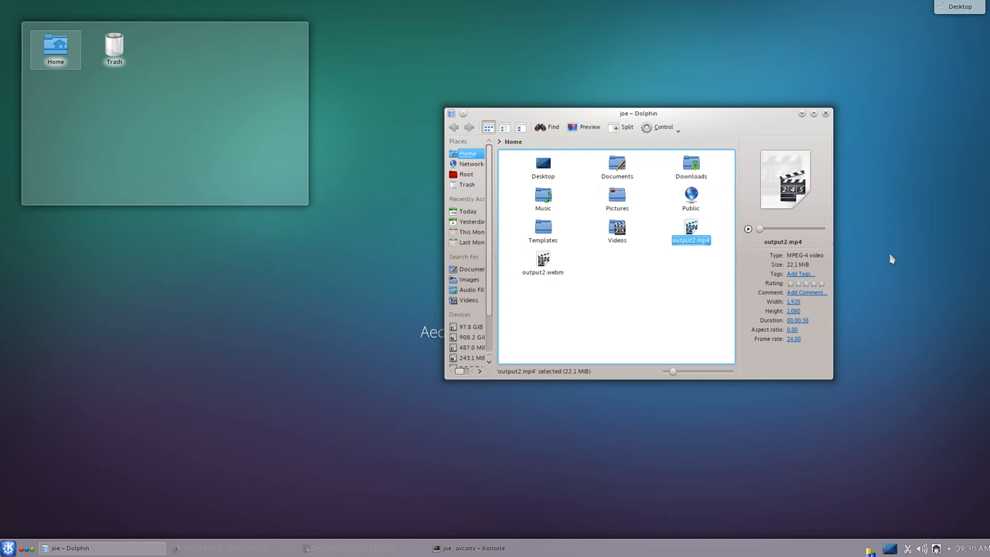
{"action": "mouse_move", "coordinate": [801, 365]}
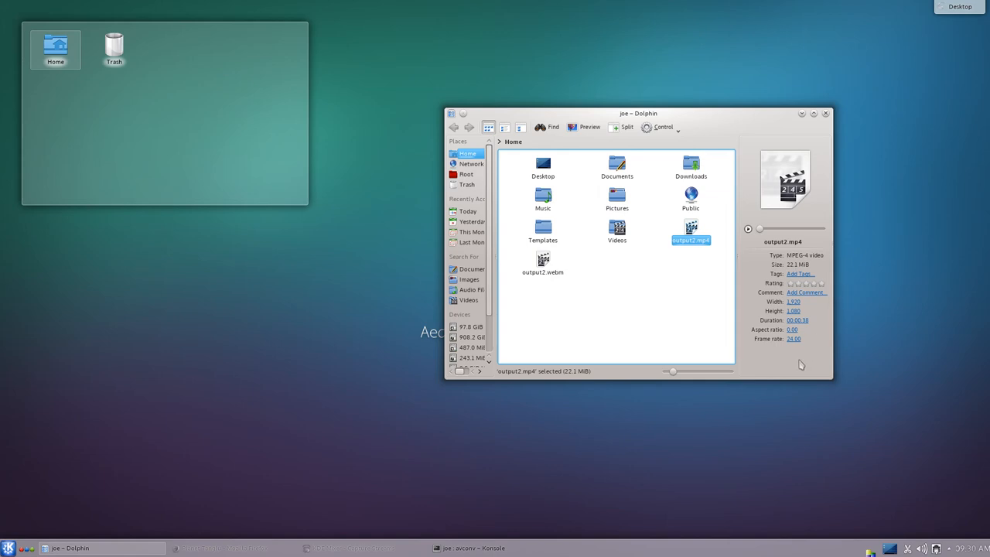
{"action": "mouse_move", "coordinate": [807, 421]}
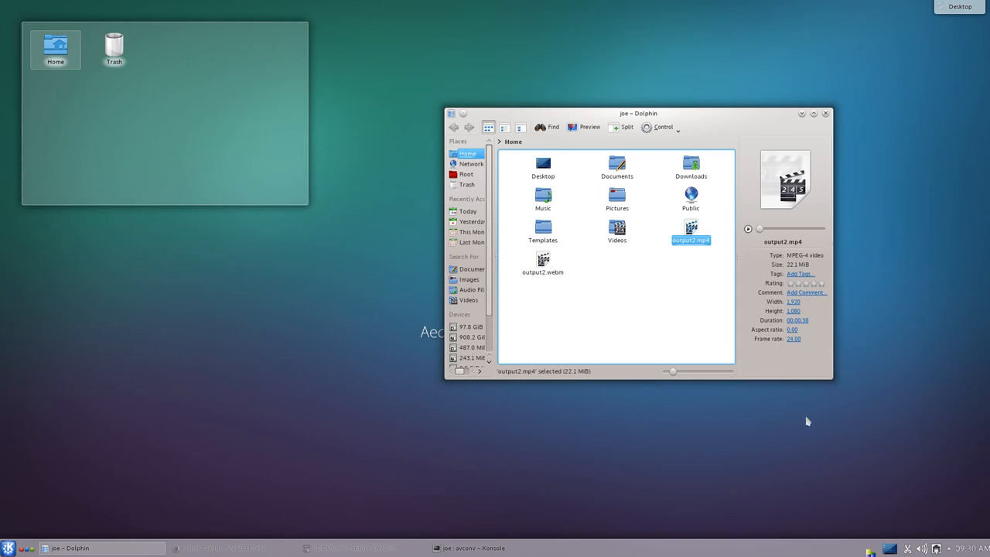
{"action": "mouse_move", "coordinate": [843, 464]}
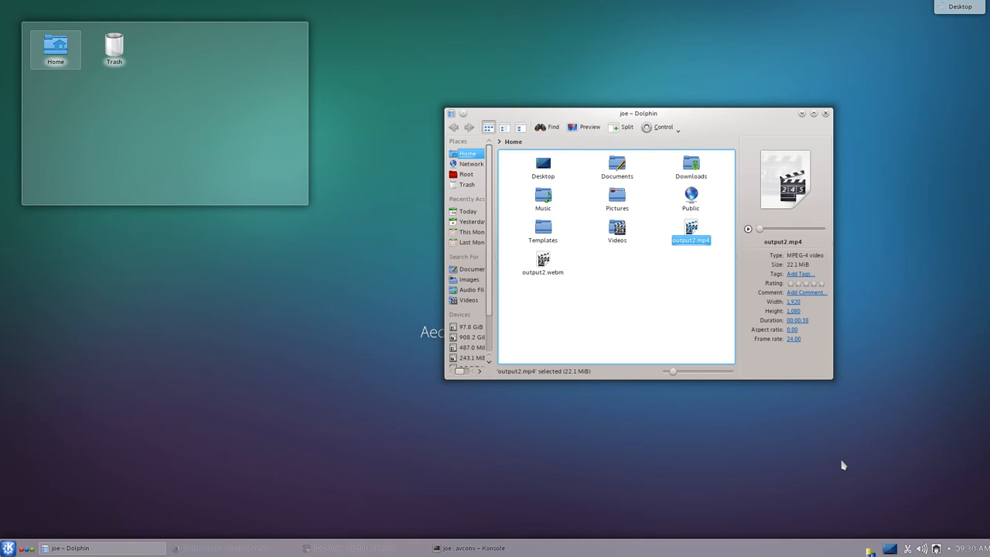
{"action": "mouse_move", "coordinate": [866, 44]}
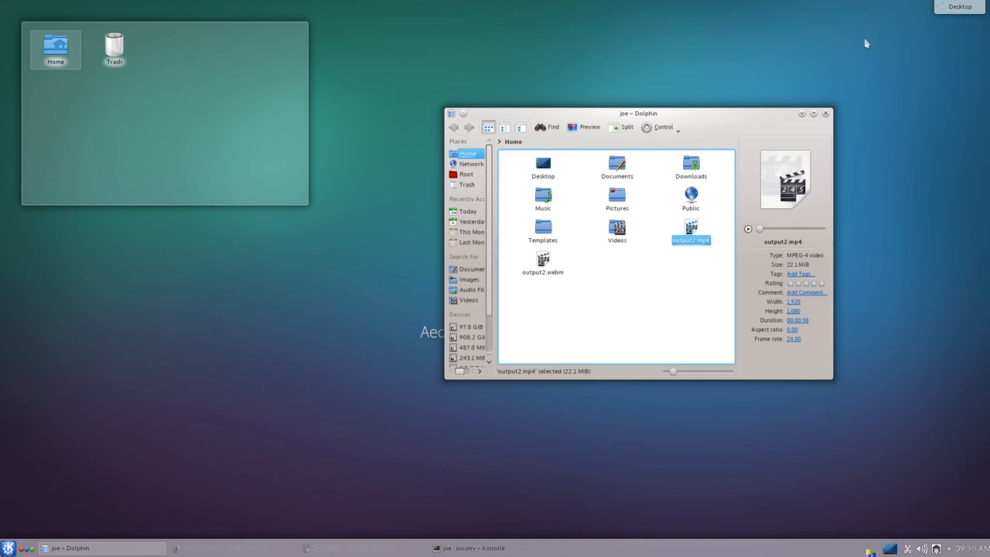
{"action": "left_click", "coordinate": [826, 114]}
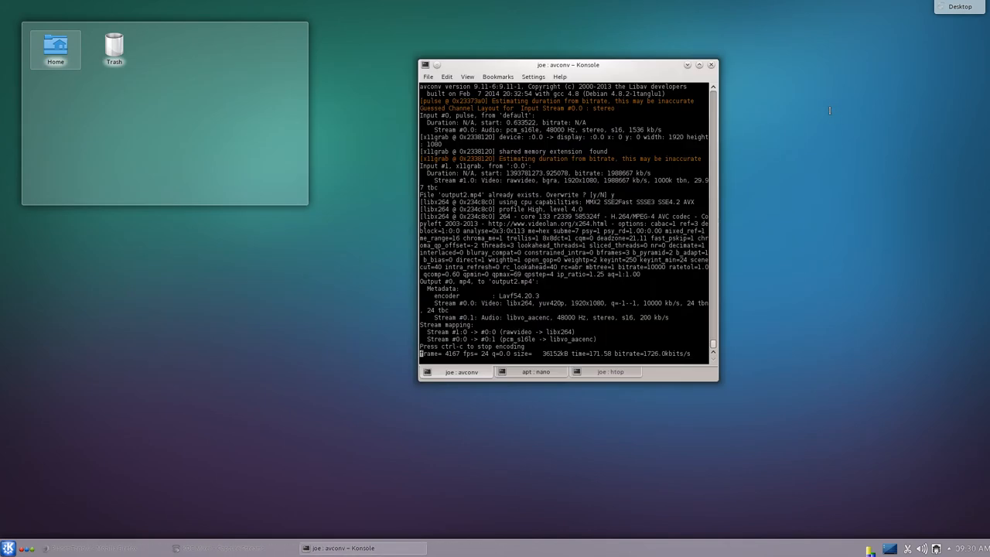
Move Konsole right and review the nano tab with Tanglu apt sources, returning to the recording tab
{"action": "left_click_drag", "start_coordinate": [569, 64], "coordinate": [781, 65]}
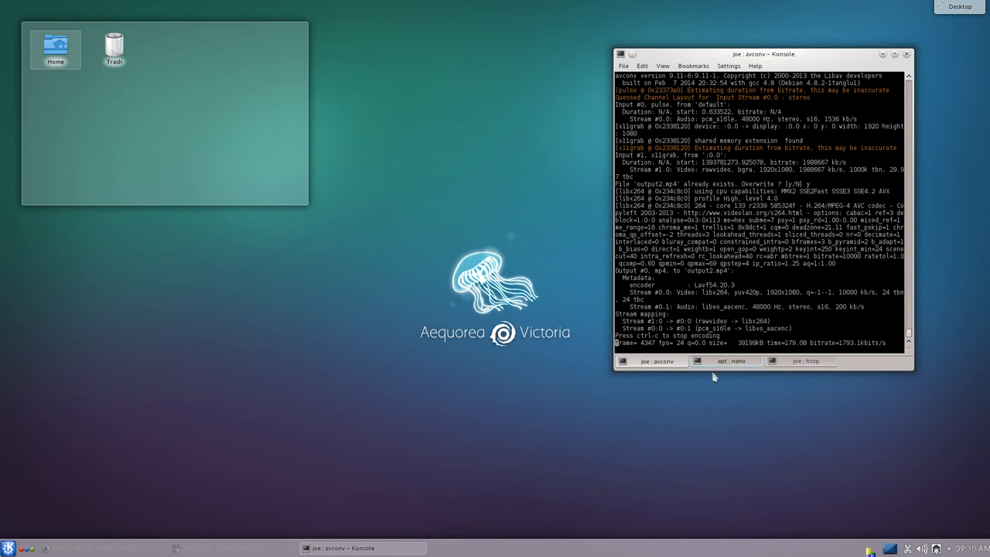
{"action": "left_click", "coordinate": [729, 361]}
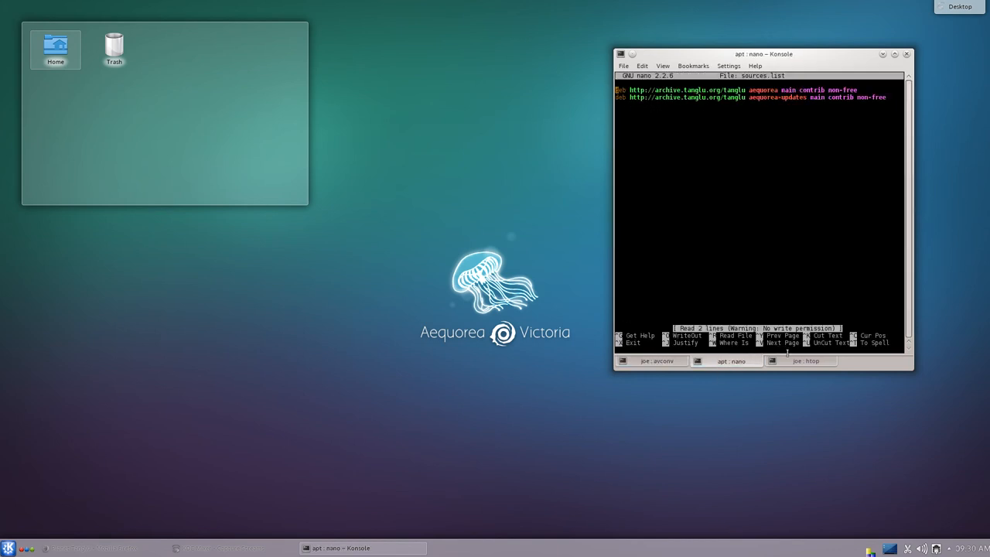
{"action": "left_click", "coordinate": [653, 362]}
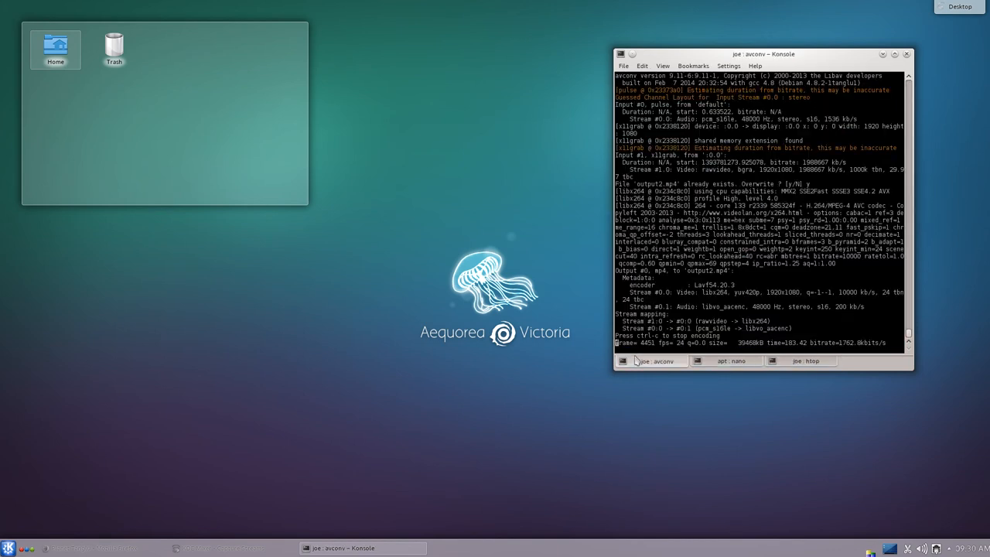
From the desktop context menu, bring up Default Desktop Settings for the wallpaper
{"action": "right_click", "coordinate": [371, 232]}
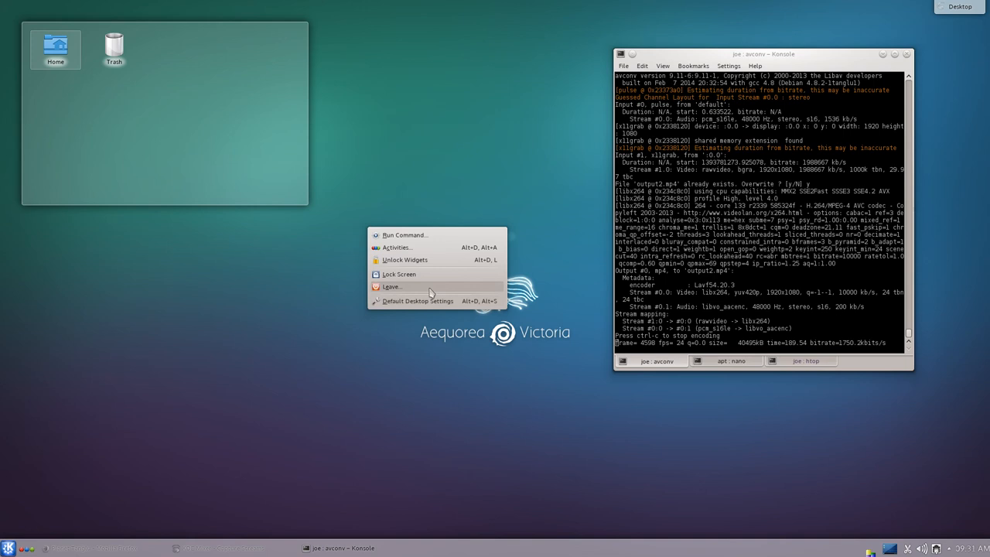
{"action": "left_click", "coordinate": [417, 300]}
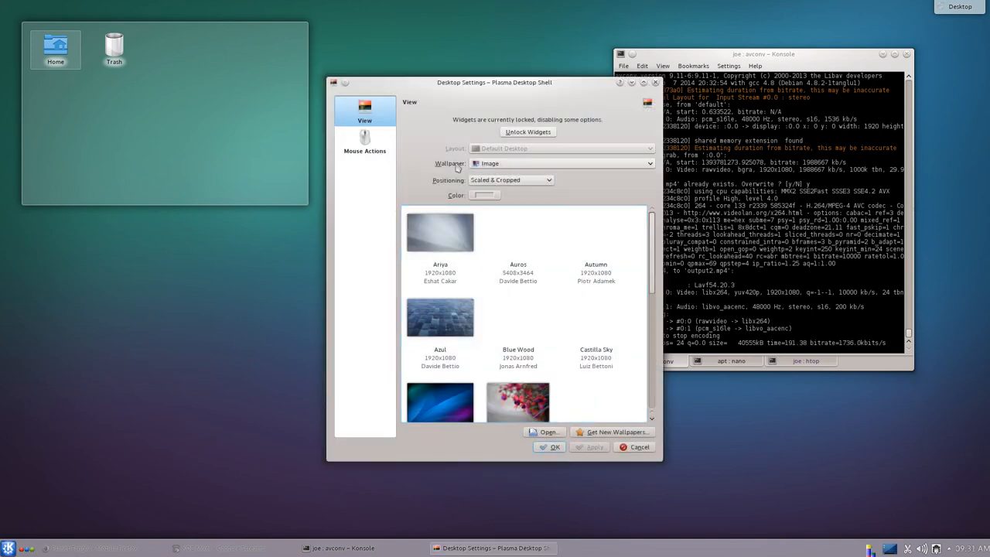
Try the Arya and dark aurora wallpapers and scroll through the remaining thumbnails
{"action": "left_click", "coordinate": [440, 232]}
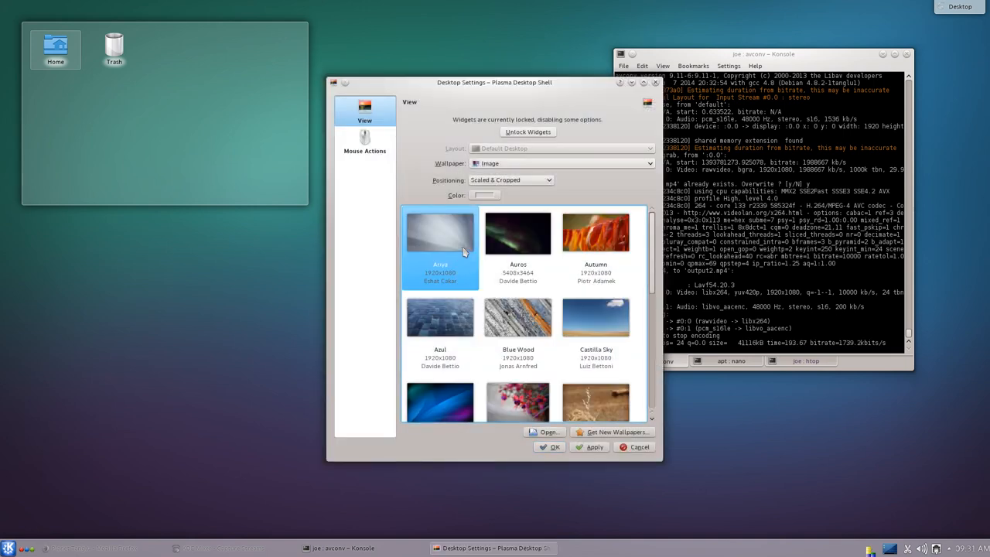
{"action": "left_click_drag", "start_coordinate": [495, 82], "coordinate": [414, 6]}
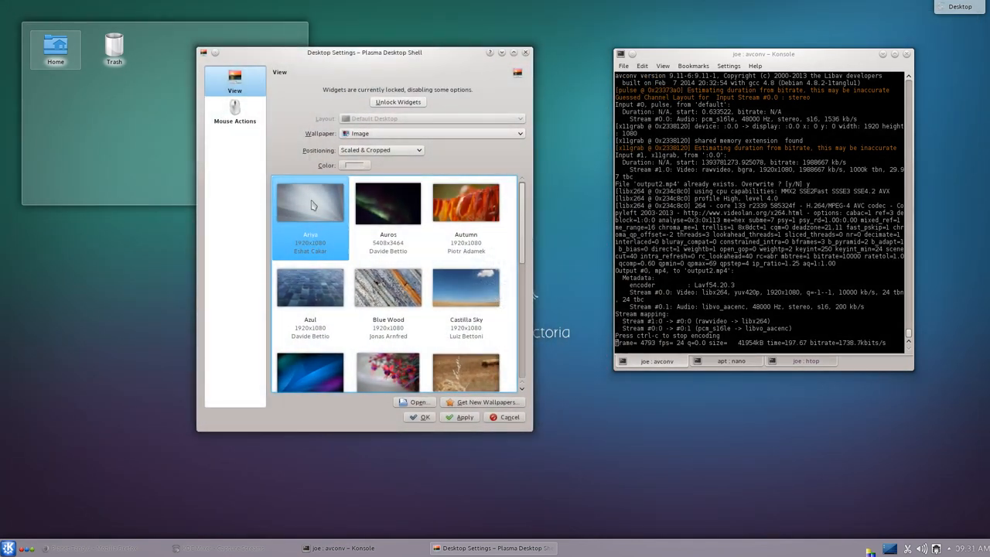
{"action": "left_click", "coordinate": [387, 202]}
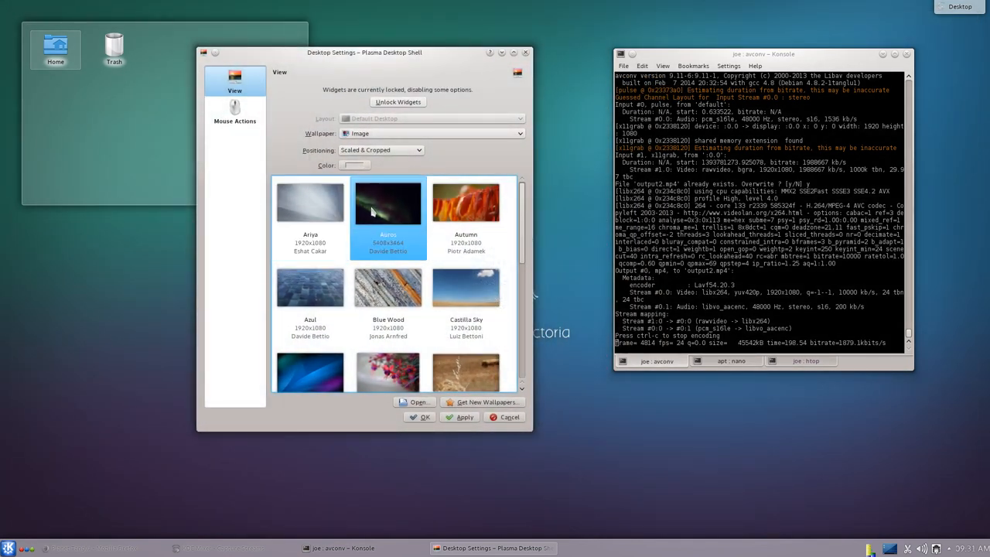
{"action": "scroll", "scroll_direction": "down", "scroll_amount": 3}
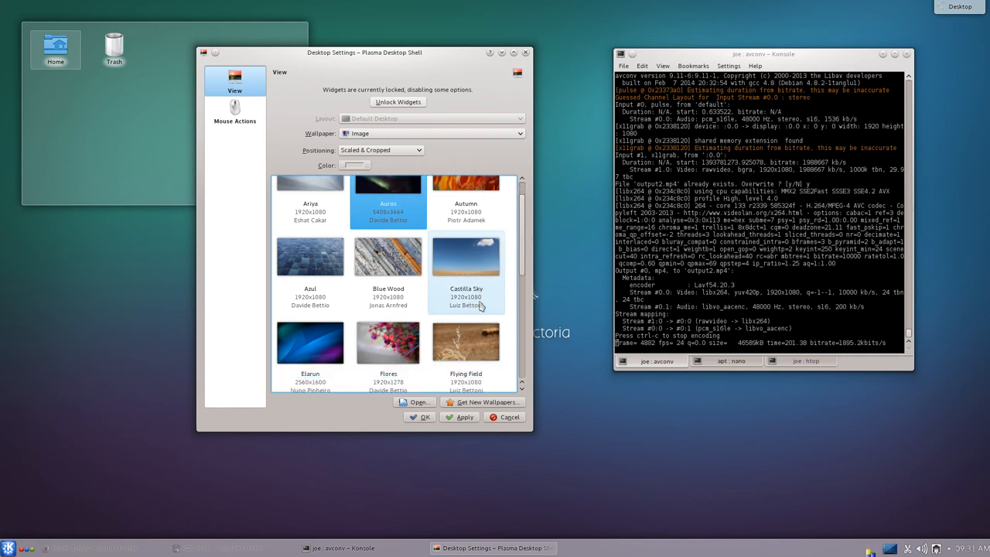
{"action": "scroll", "scroll_direction": "down", "scroll_amount": 3}
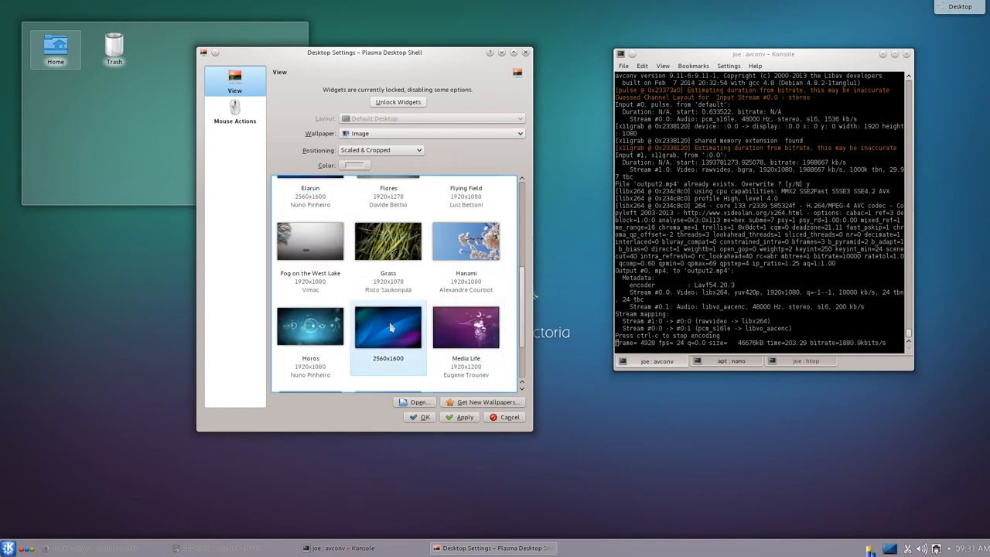
{"action": "scroll", "scroll_direction": "down", "scroll_amount": 3}
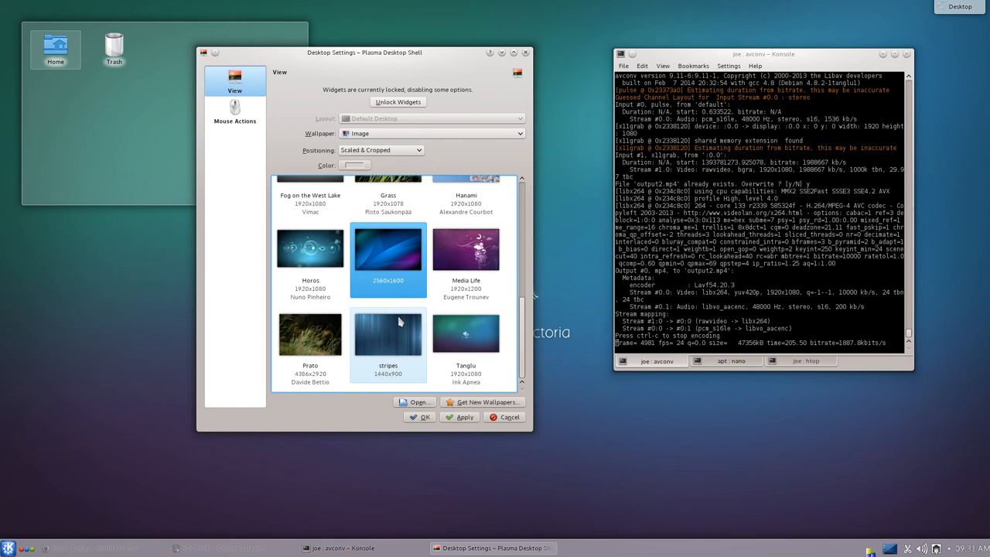
Select the Tanglu stripes wallpaper and apply it to the desktop
{"action": "left_click", "coordinate": [465, 334]}
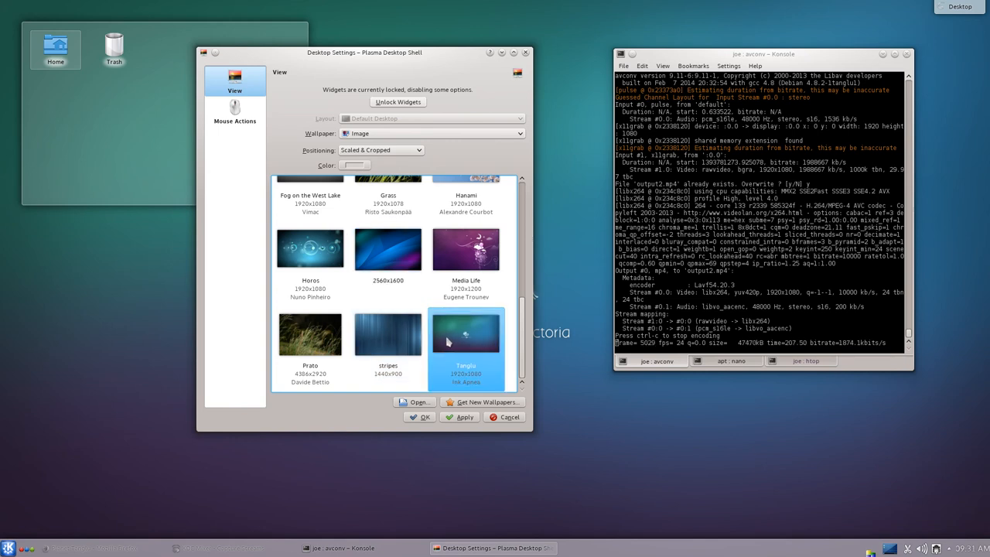
{"action": "scroll", "scroll_direction": "up", "scroll_amount": 3}
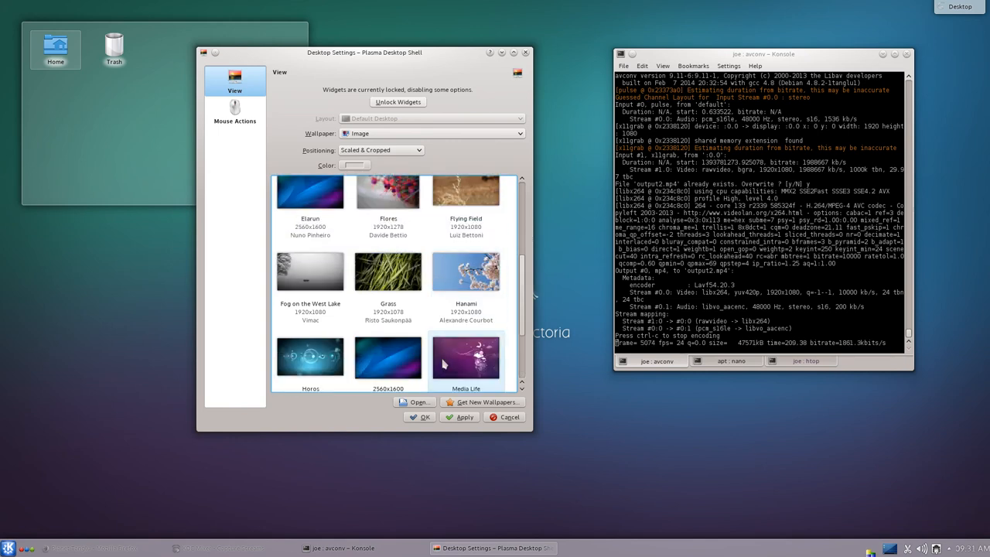
{"action": "scroll", "scroll_direction": "down", "scroll_amount": 3}
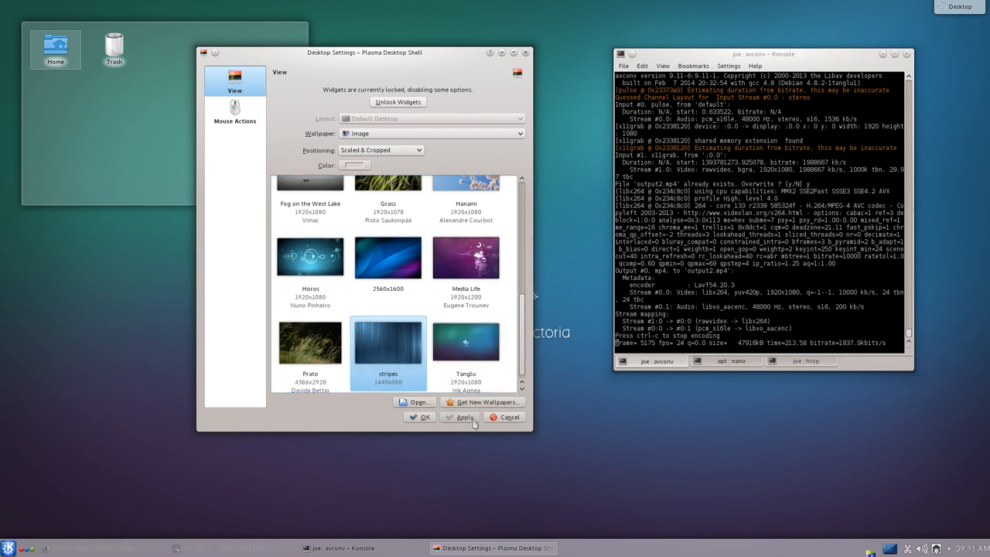
{"action": "left_click", "coordinate": [464, 418]}
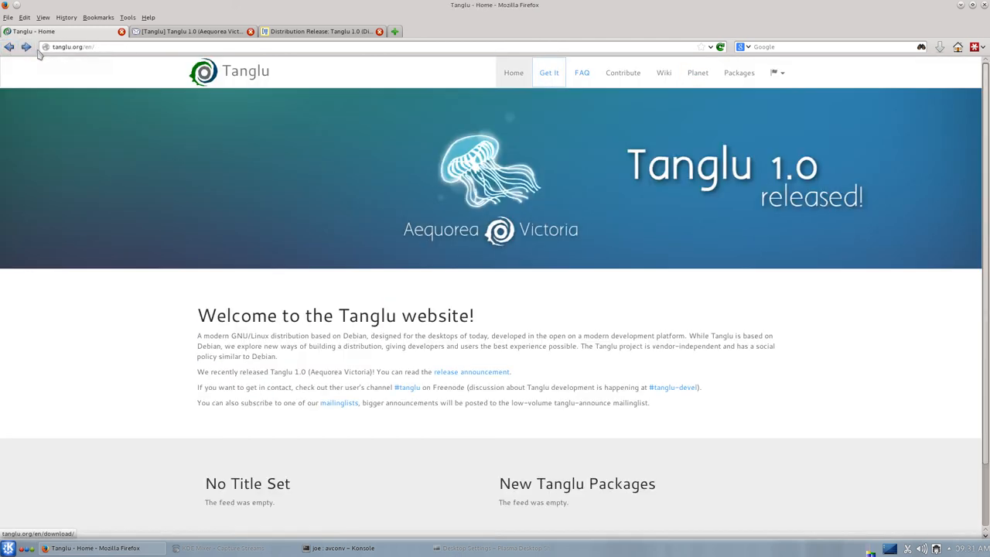
{"action": "mouse_move", "coordinate": [302, 506]}
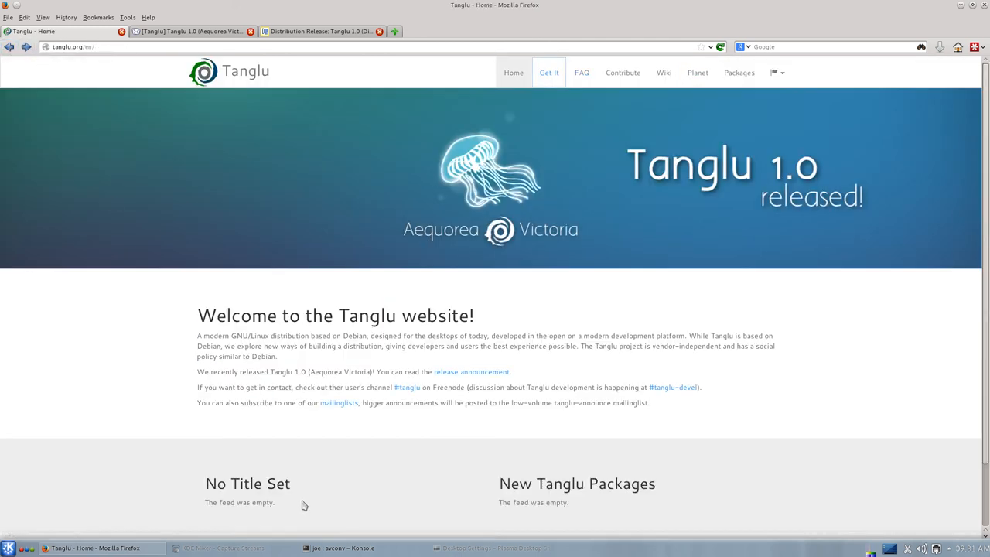